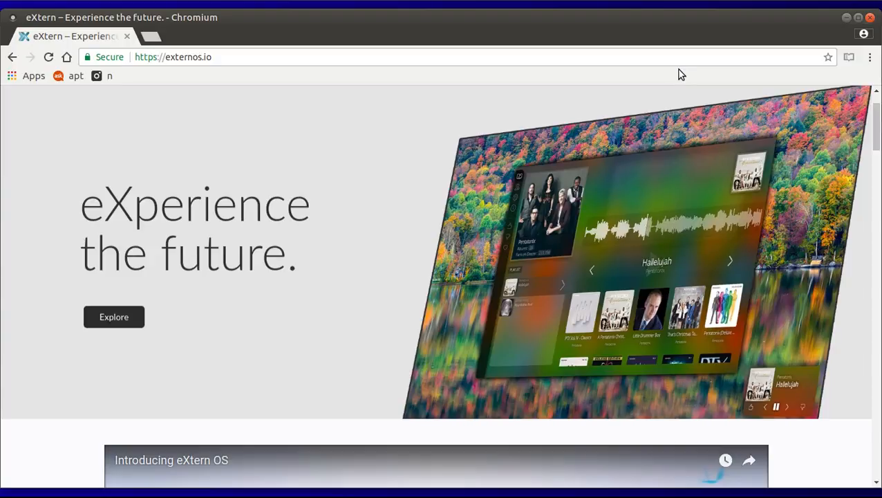
{"action": "mouse_move", "coordinate": [289, 97]}
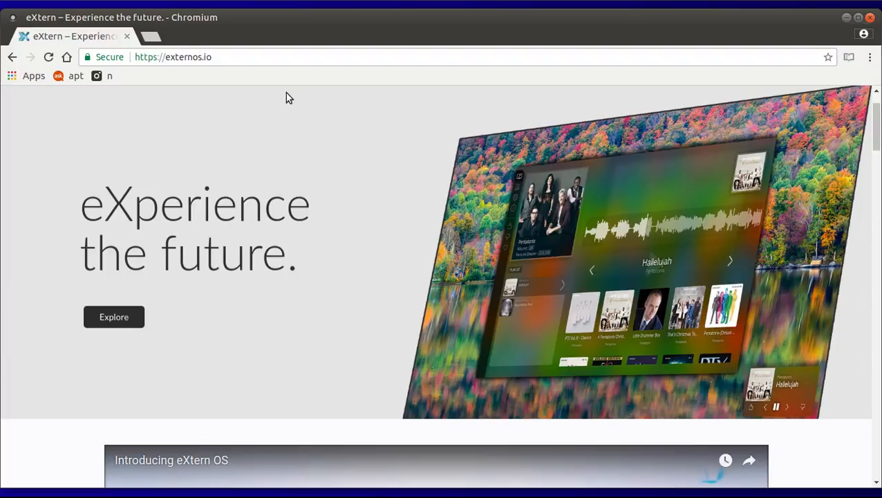
Scroll past the eXtern hero banner to the 'Introducing eXtern OS' video
{"action": "scroll", "scroll_direction": "down", "scroll_amount": 3}
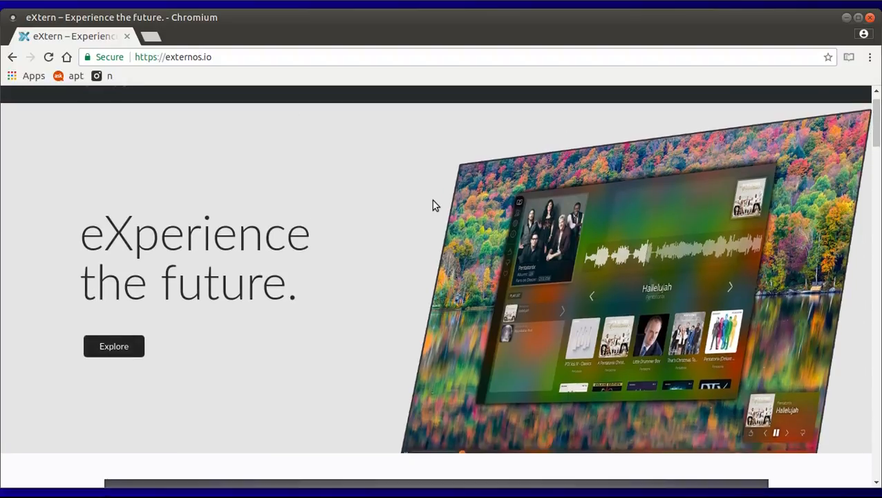
{"action": "mouse_move", "coordinate": [552, 336]}
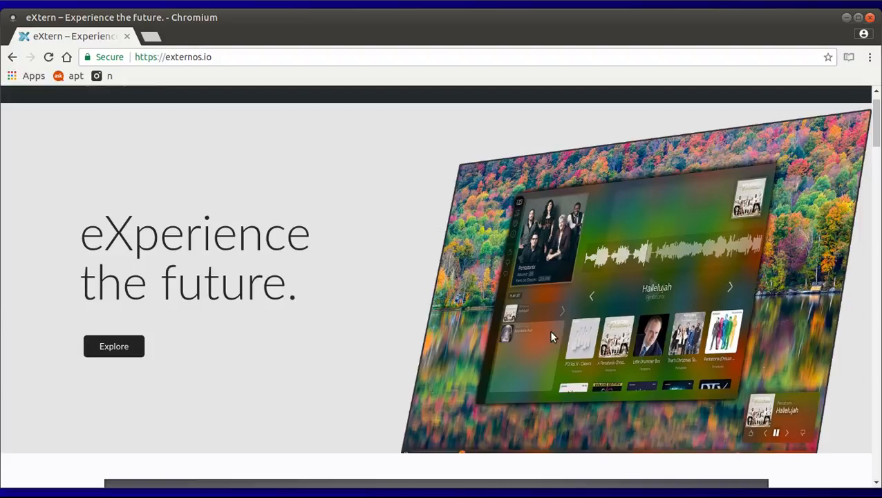
{"action": "mouse_move", "coordinate": [397, 290]}
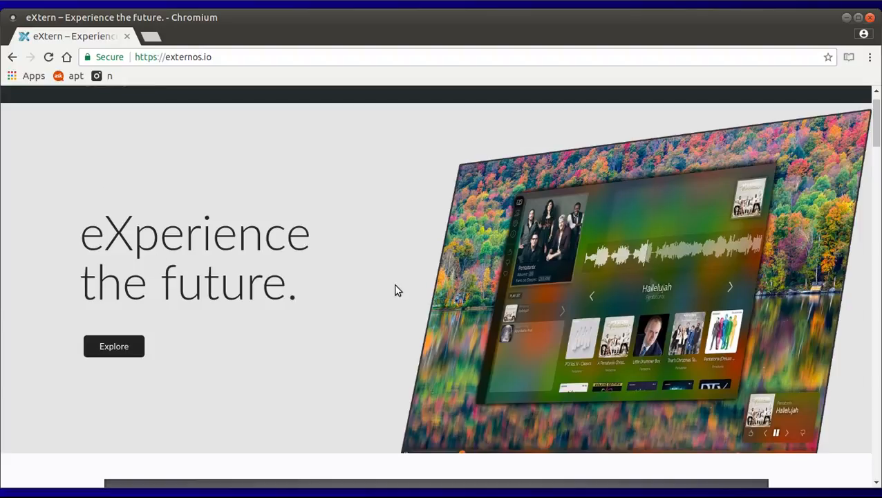
{"action": "scroll", "scroll_direction": "down", "scroll_amount": 3}
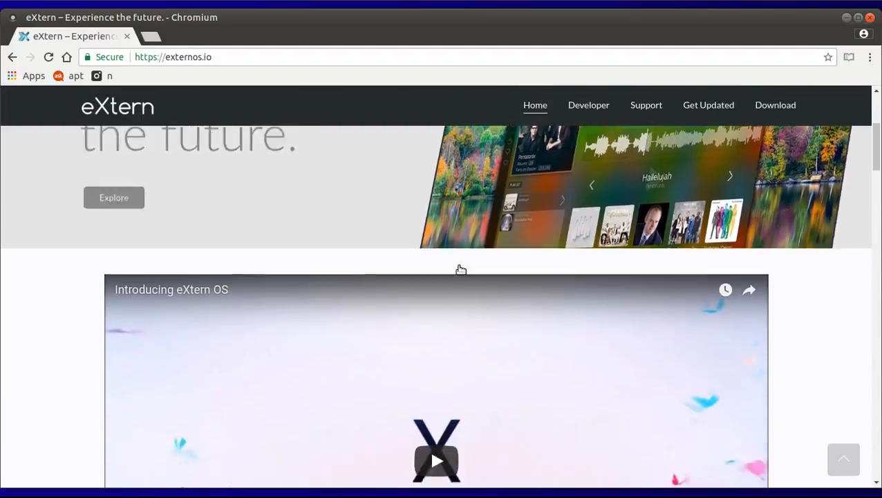
Scroll past the Node.js features to the Minimum Requirements section
{"action": "scroll", "scroll_direction": "down", "scroll_amount": 3}
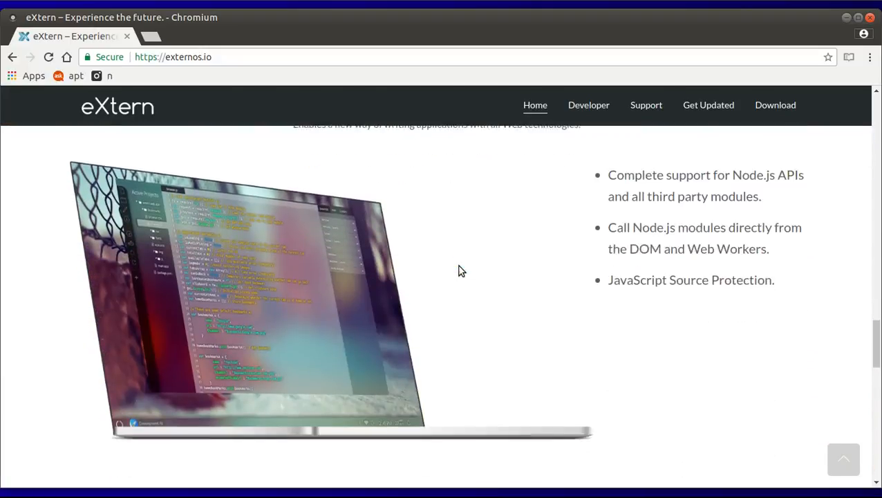
{"action": "scroll", "scroll_direction": "down", "scroll_amount": 3}
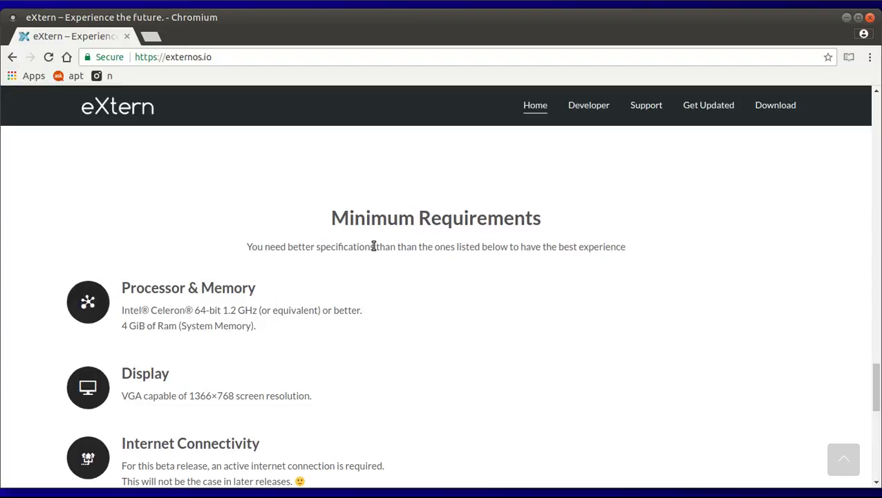
{"action": "mouse_move", "coordinate": [376, 261]}
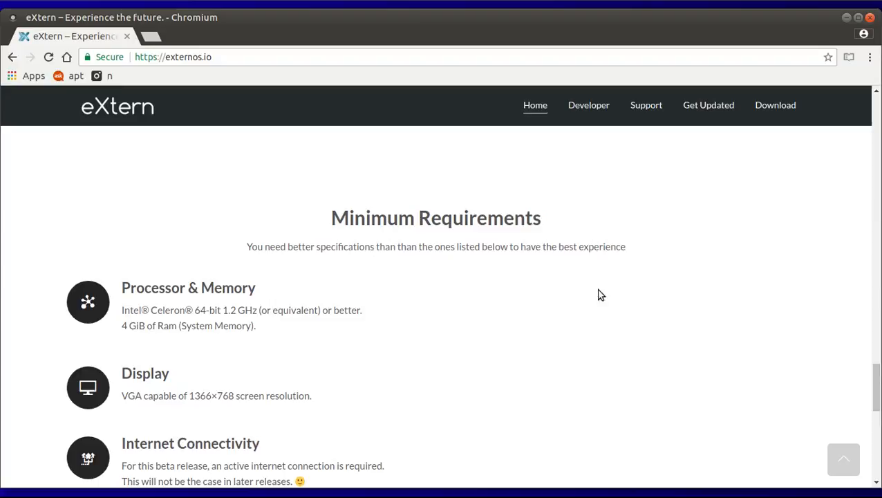
{"action": "mouse_move", "coordinate": [623, 297]}
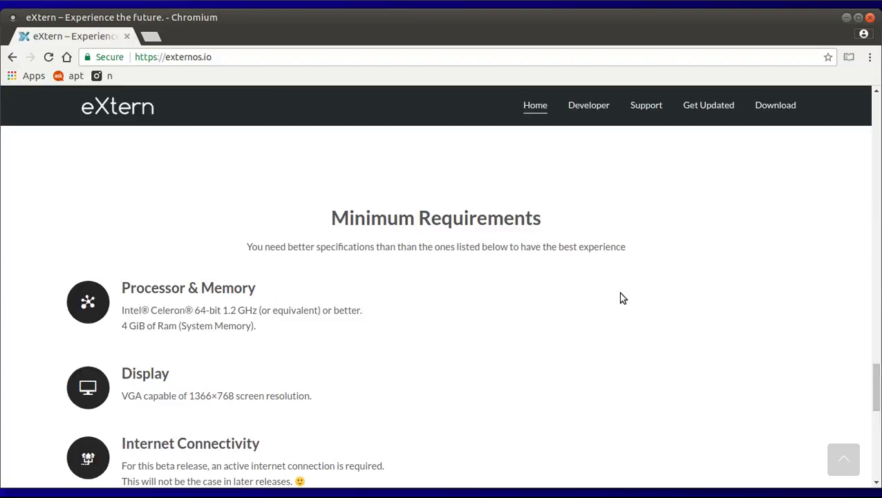
{"action": "mouse_move", "coordinate": [119, 329]}
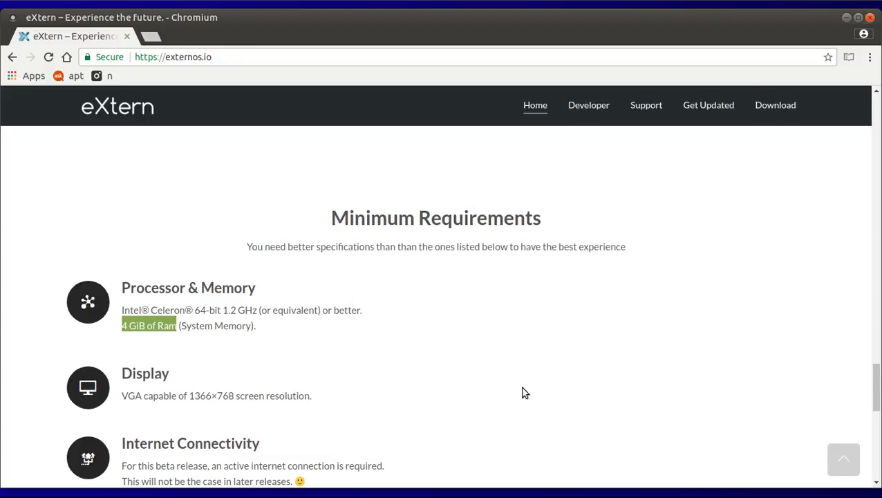
{"action": "left_click", "coordinate": [572, 348]}
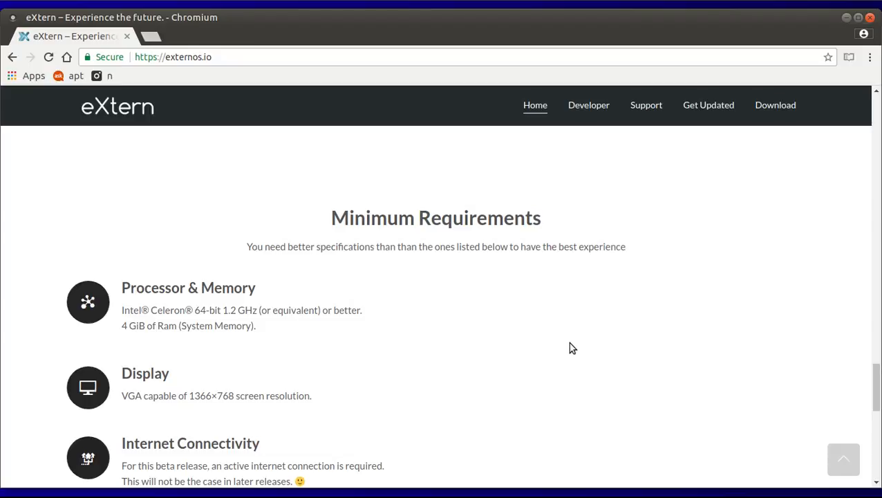
{"action": "mouse_move", "coordinate": [862, 402]}
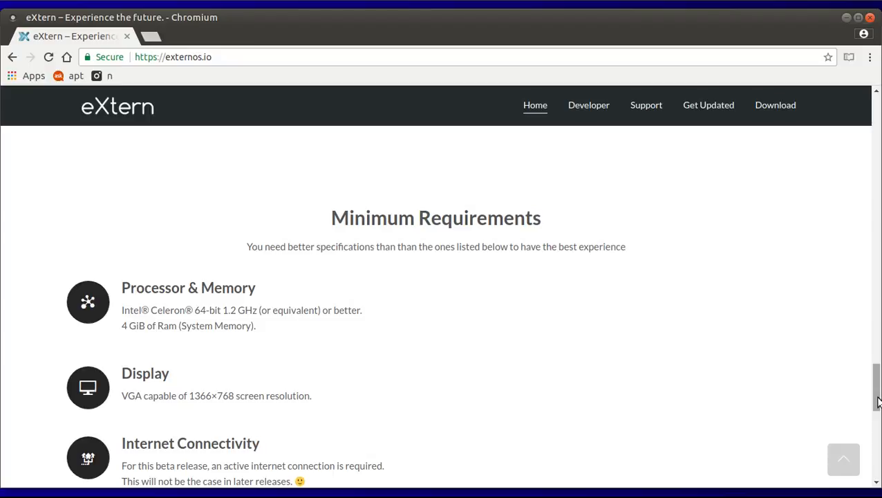
Scroll back up to the 'eXperience the future.' hero banner at the top
{"action": "scroll", "scroll_direction": "up", "scroll_amount": 3}
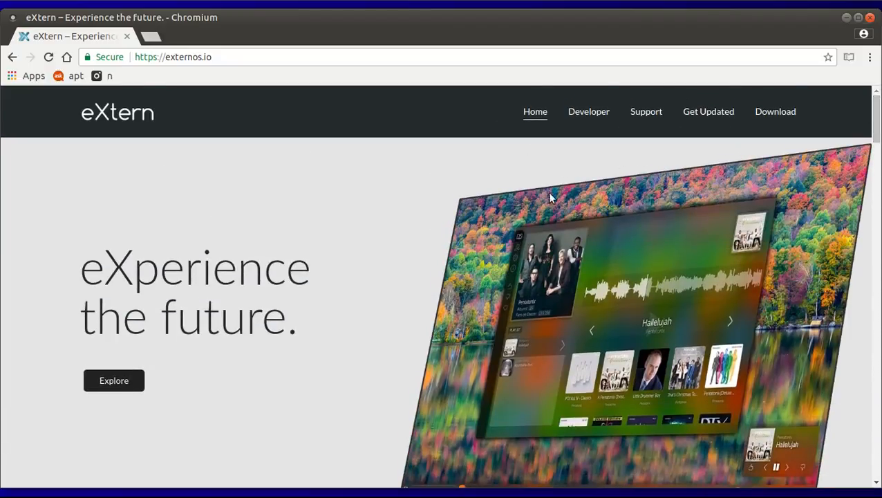
{"action": "mouse_move", "coordinate": [378, 237]}
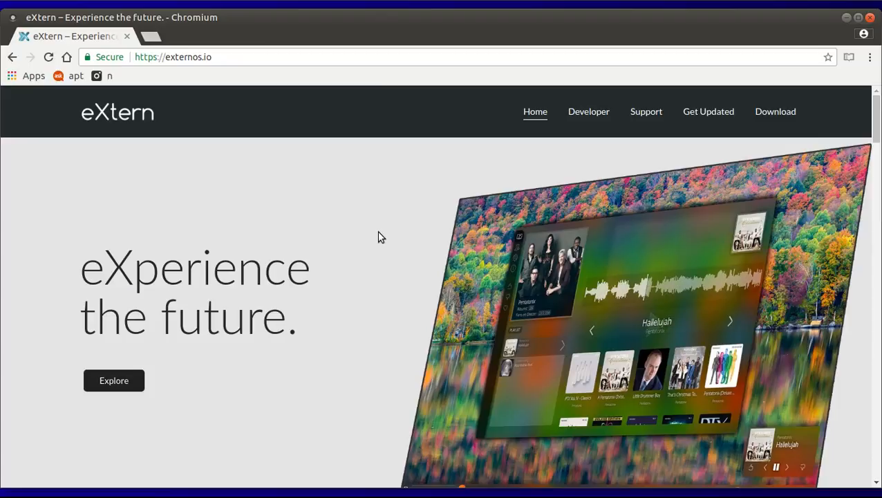